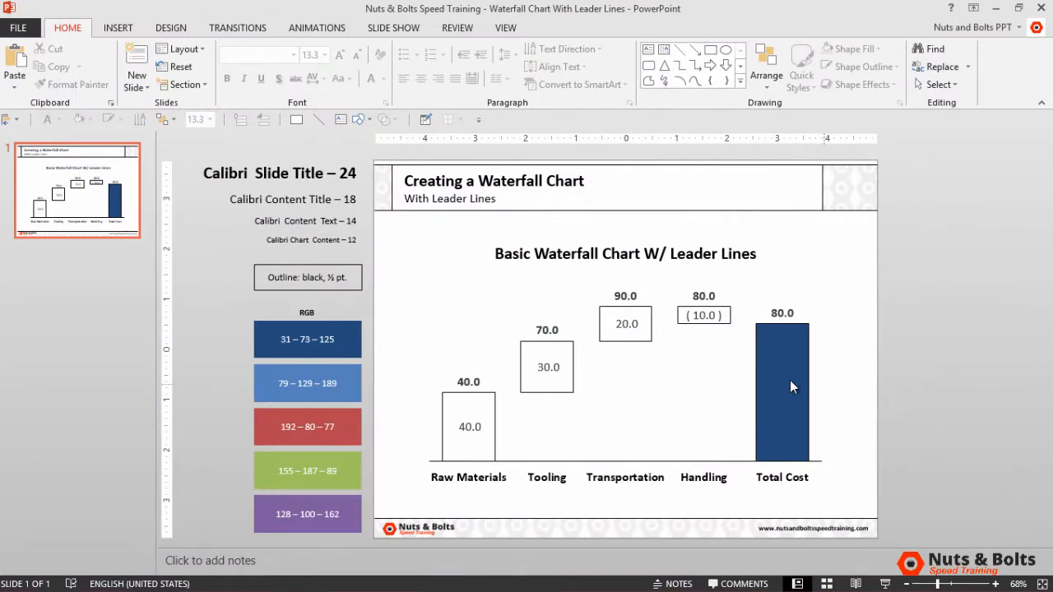
Open the waterfall chart's source data in a full Excel workbook from the chart's shortcut menu
right_click(782, 386)
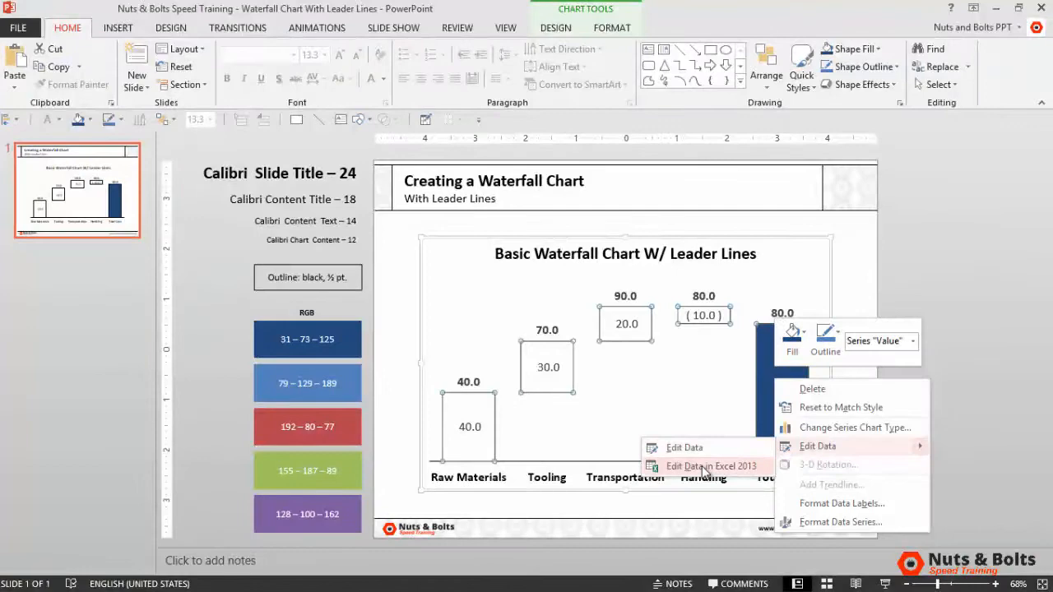
click(711, 466)
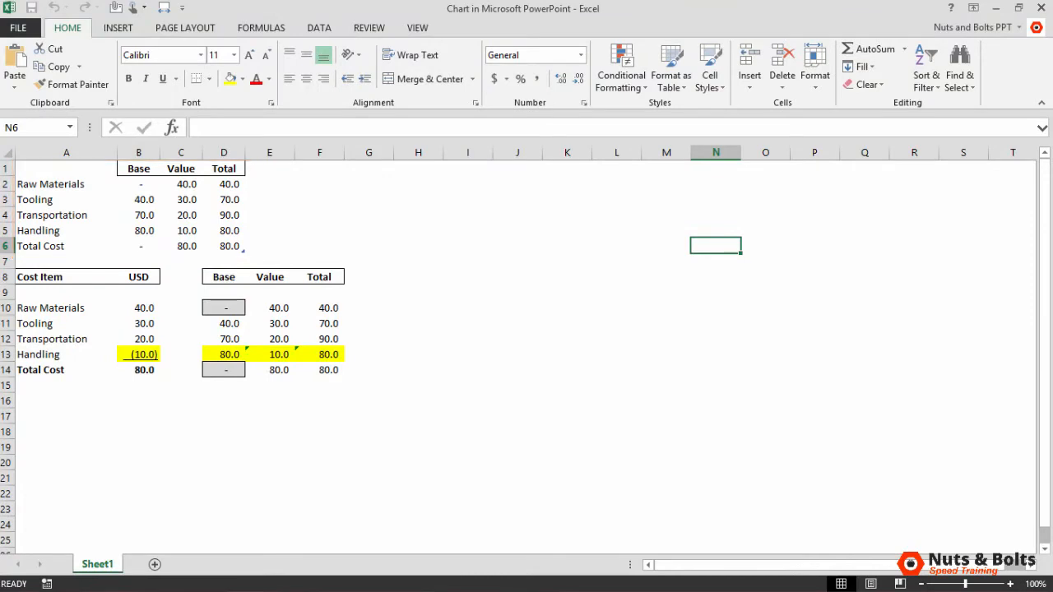
mouse_move(850, 255)
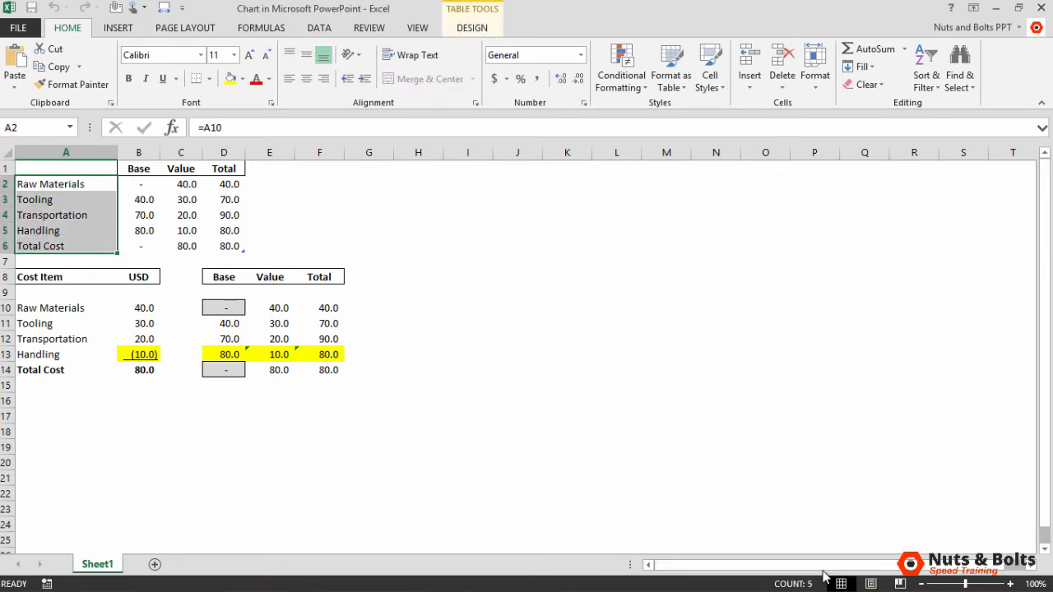
mouse_move(477, 230)
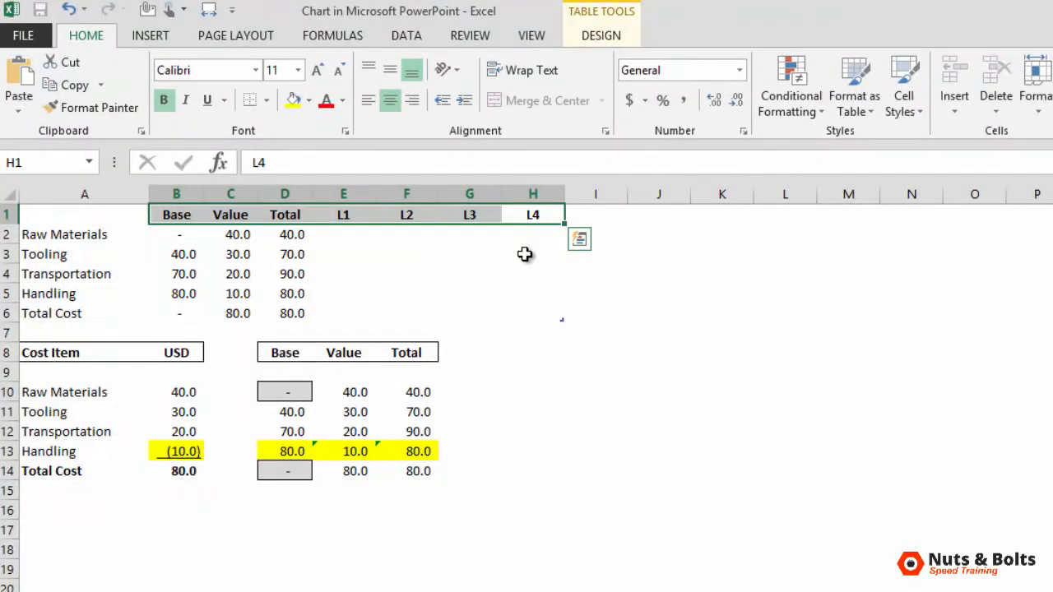
mouse_move(714, 267)
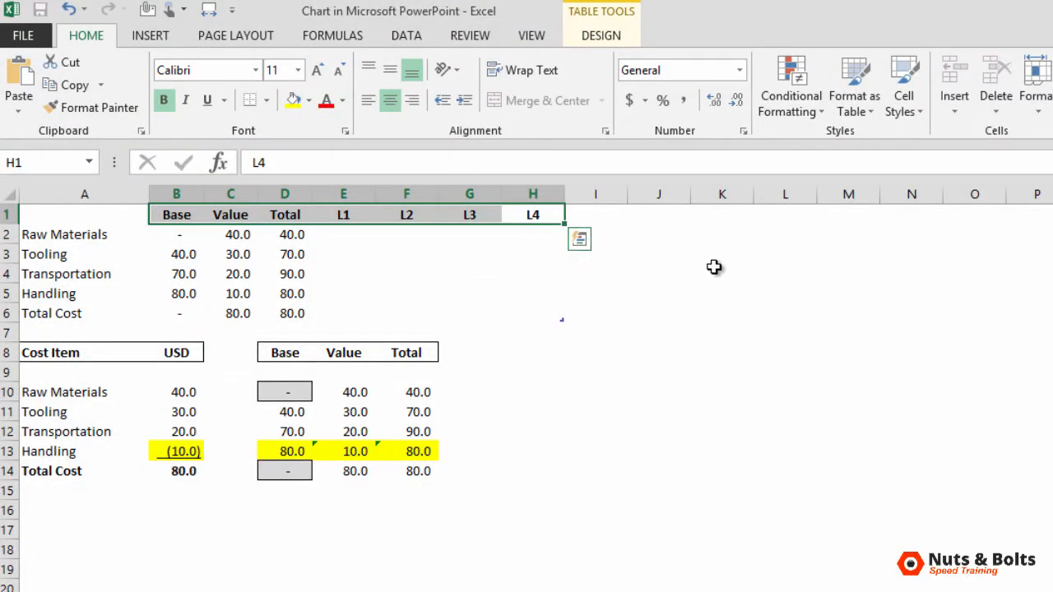
Select the first header cell beside Total for the new L1 column
click(658, 214)
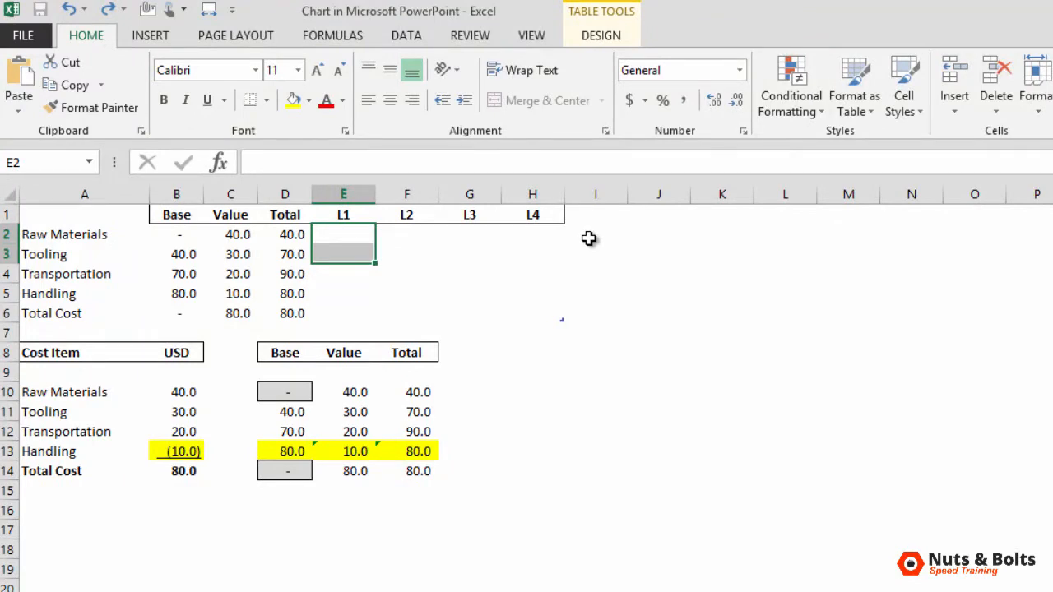
Enter paired values 40, 70, 90 and 80 into the L1–L4 columns across consecutive cost rows
text(40)
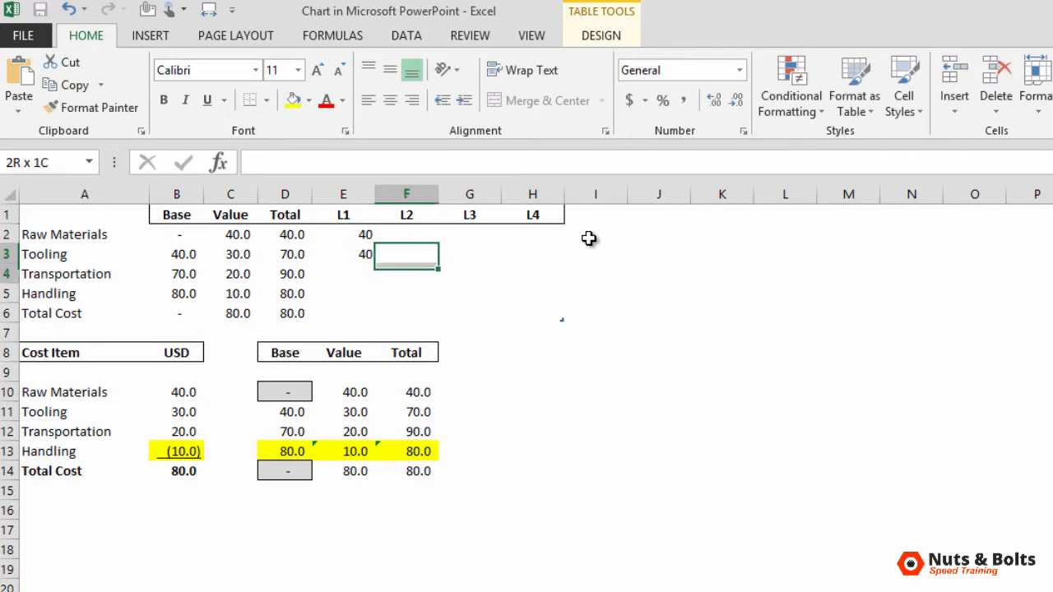
click(405, 274)
text(70)
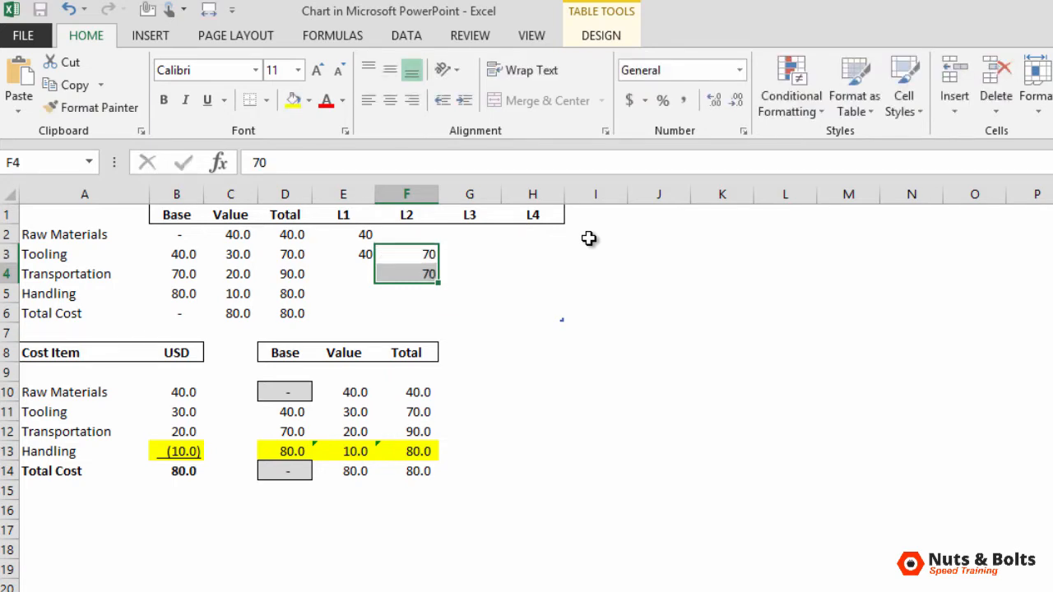
text(90)
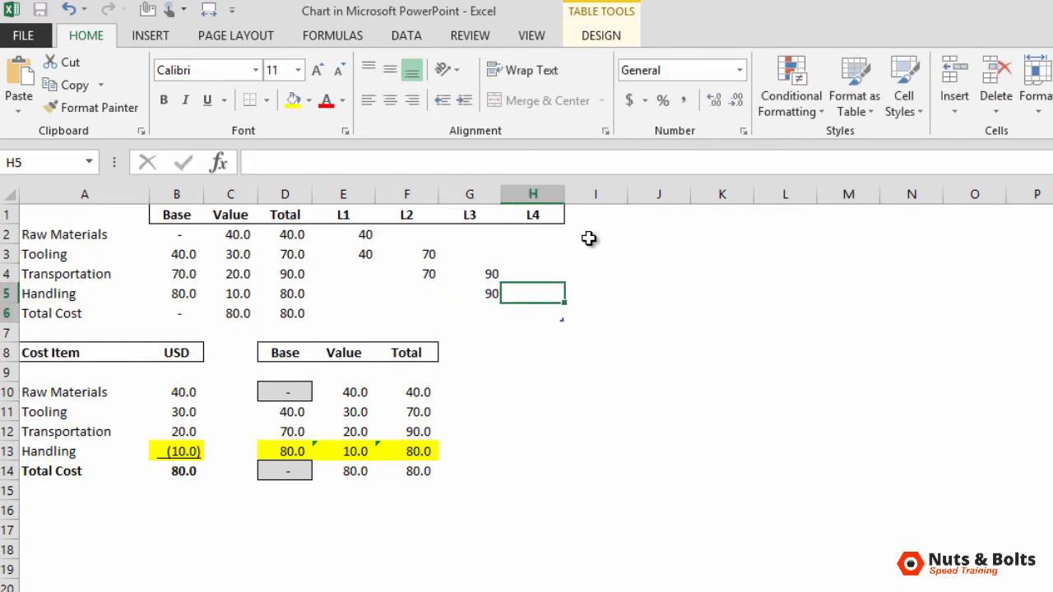
text(80)
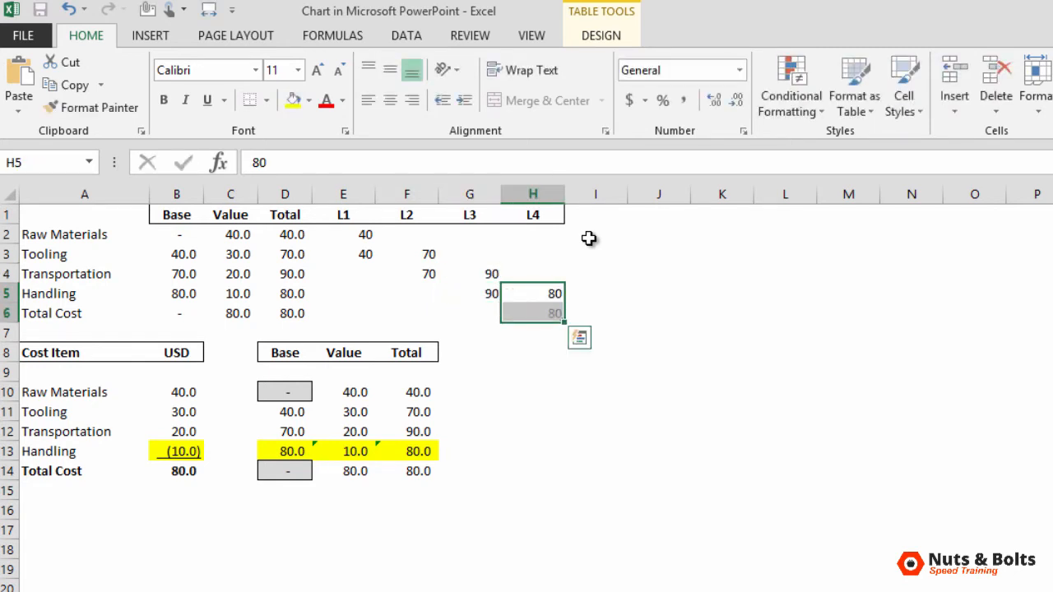
click(594, 293)
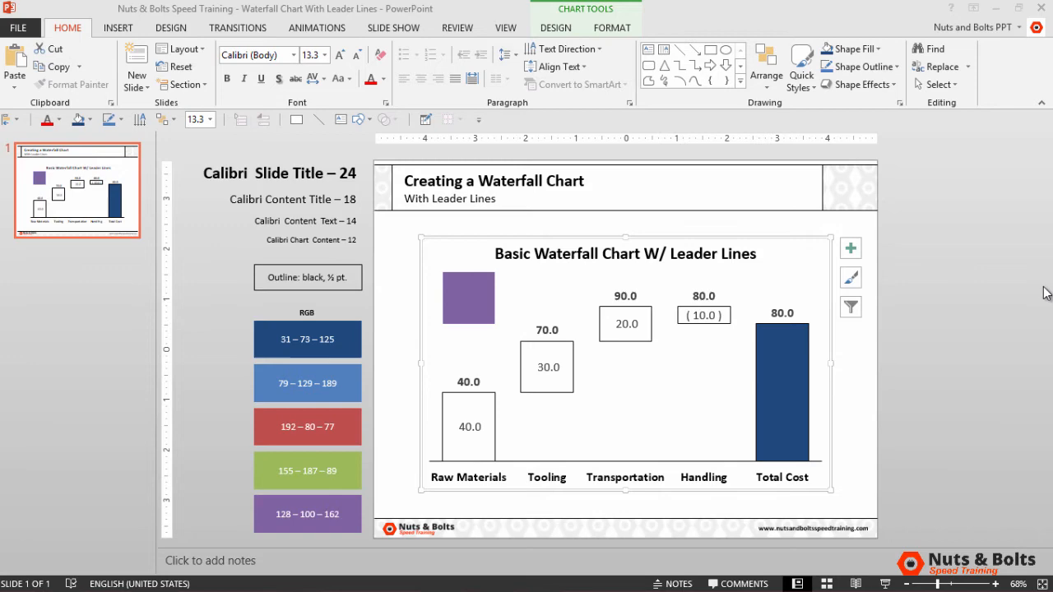
Bring up the waterfall chart's shortcut menu on the slide to reach chart-type options
right_click(782, 387)
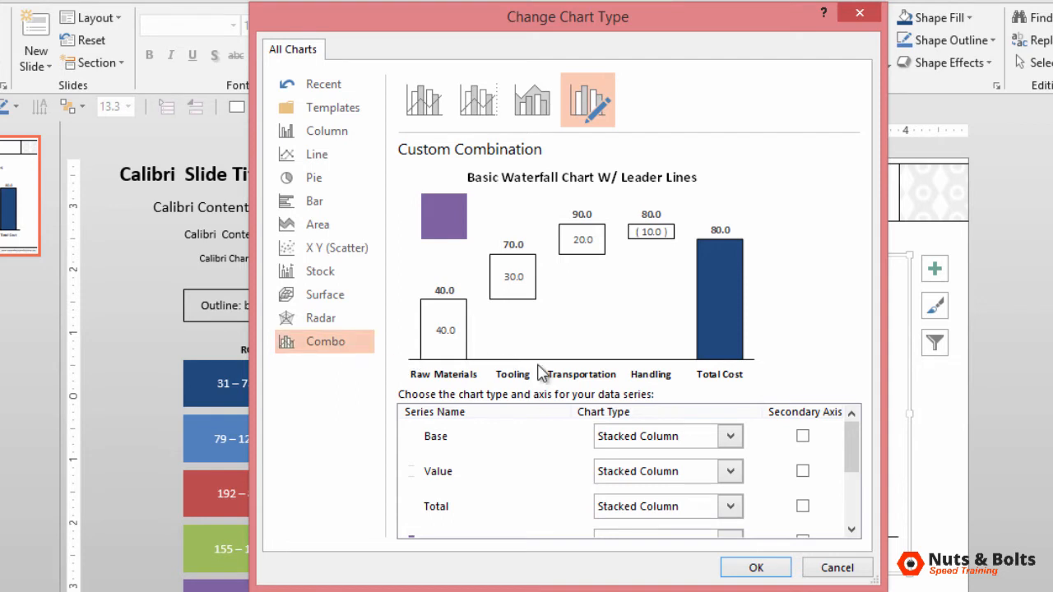
Set the L1–L4 series to Line in the combo chart options and apply
scroll(down, 3)
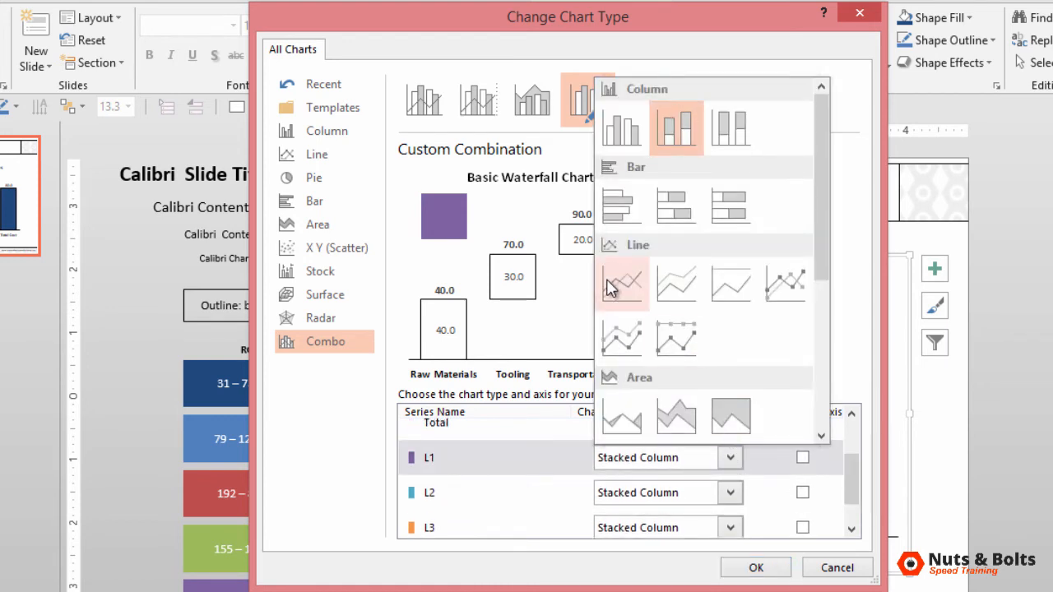
mouse_move(676, 284)
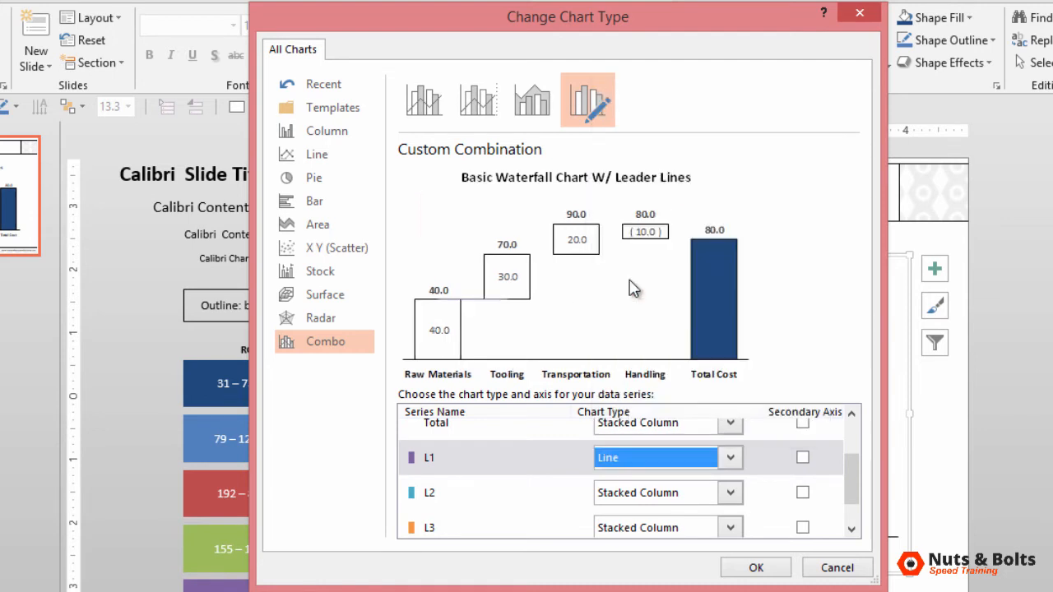
click(728, 457)
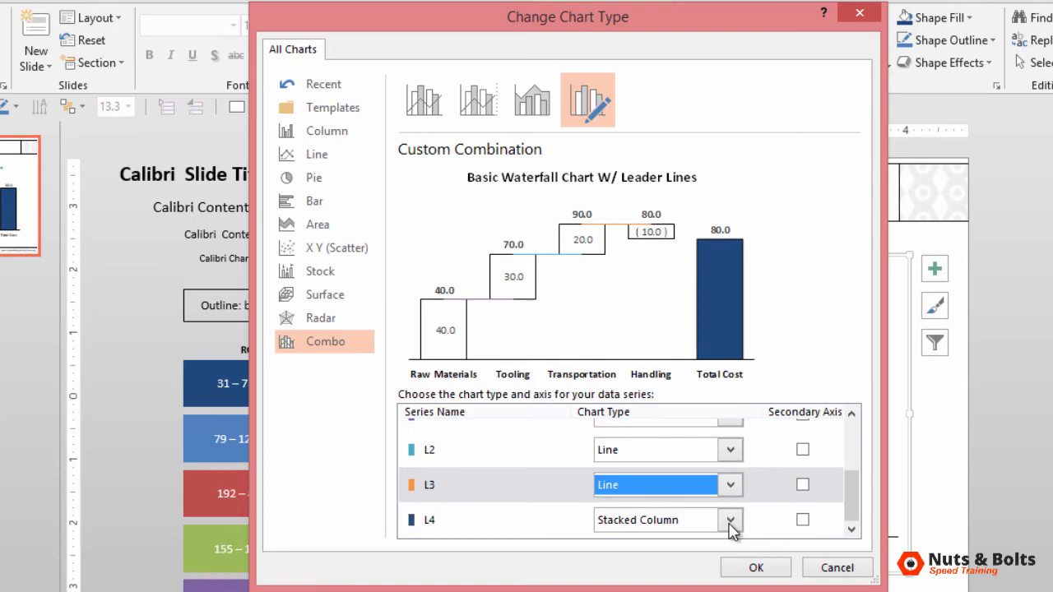
click(728, 519)
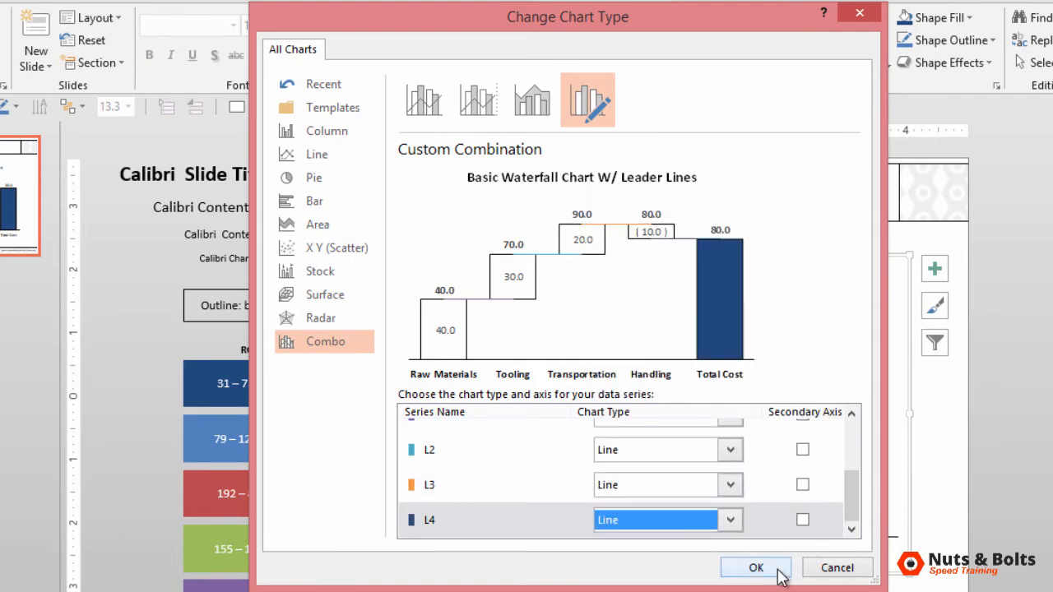
click(755, 568)
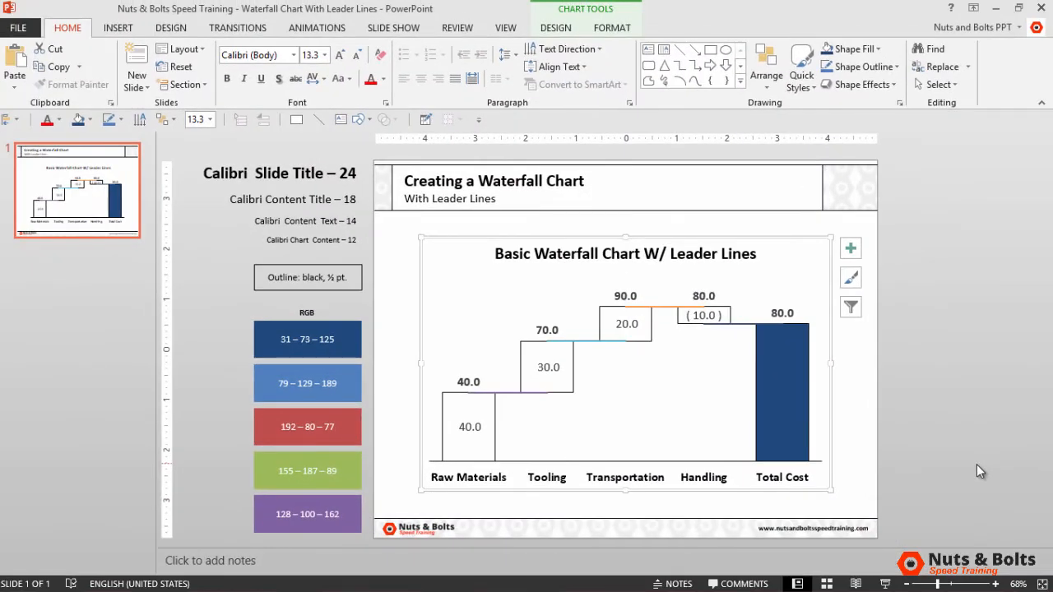
mouse_move(1051, 331)
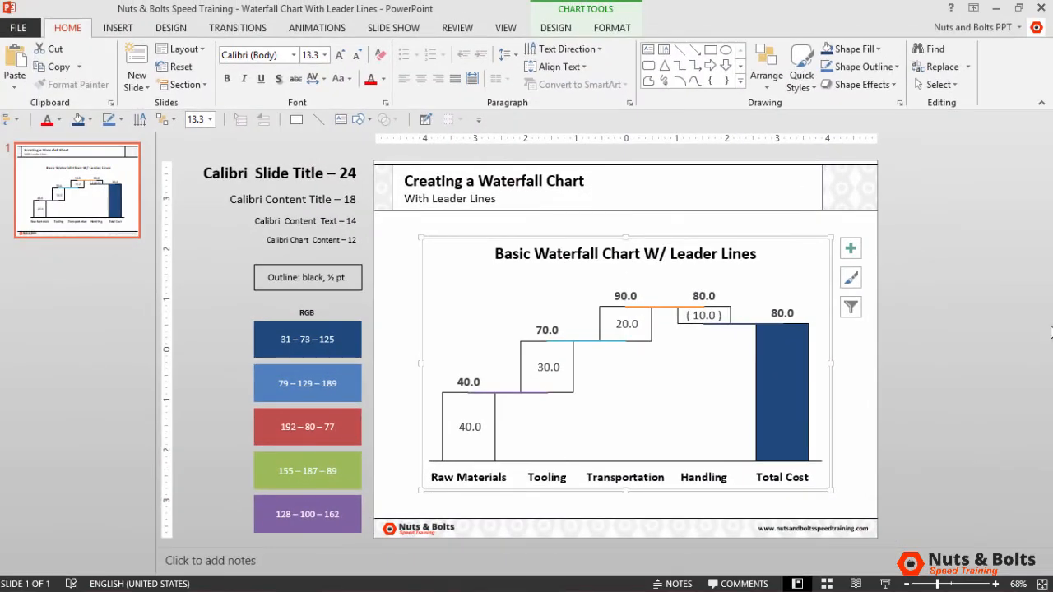
Turn the first leader line black, then select the Tooling–Transportation and Transportation–Handling lines
click(535, 388)
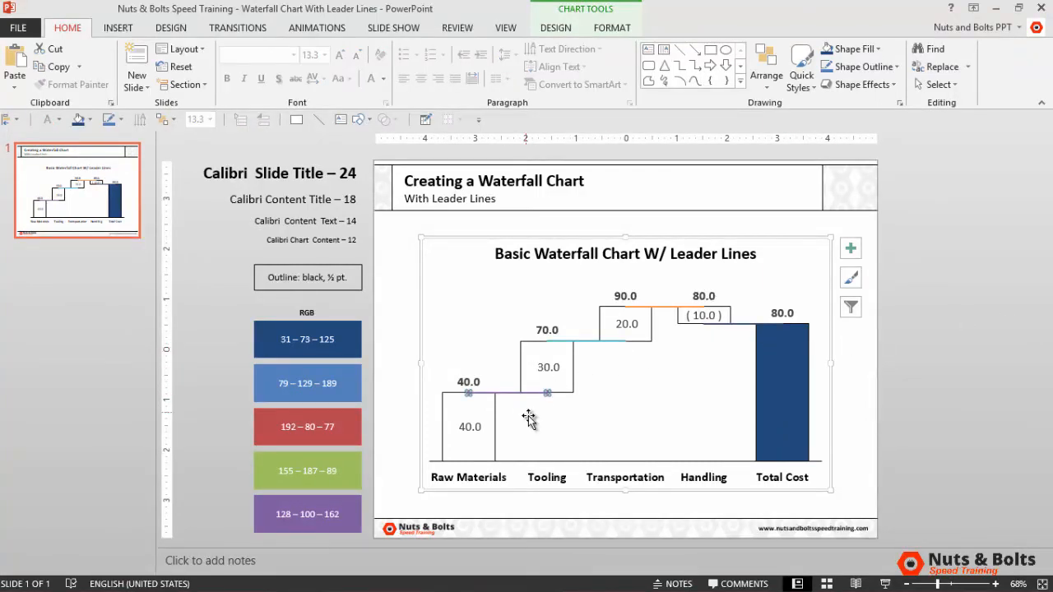
mouse_move(534, 431)
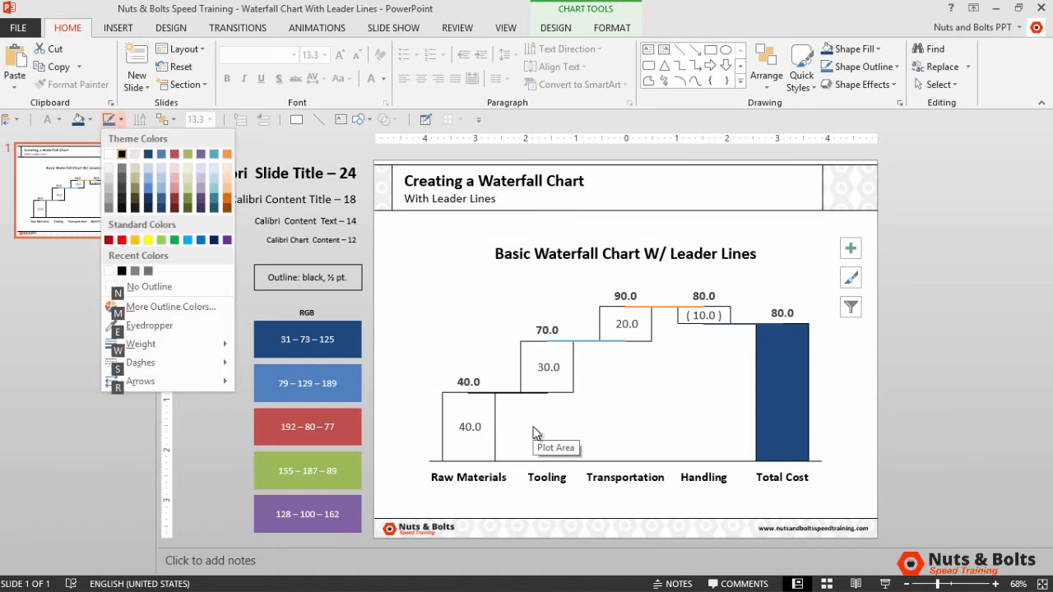
click(625, 362)
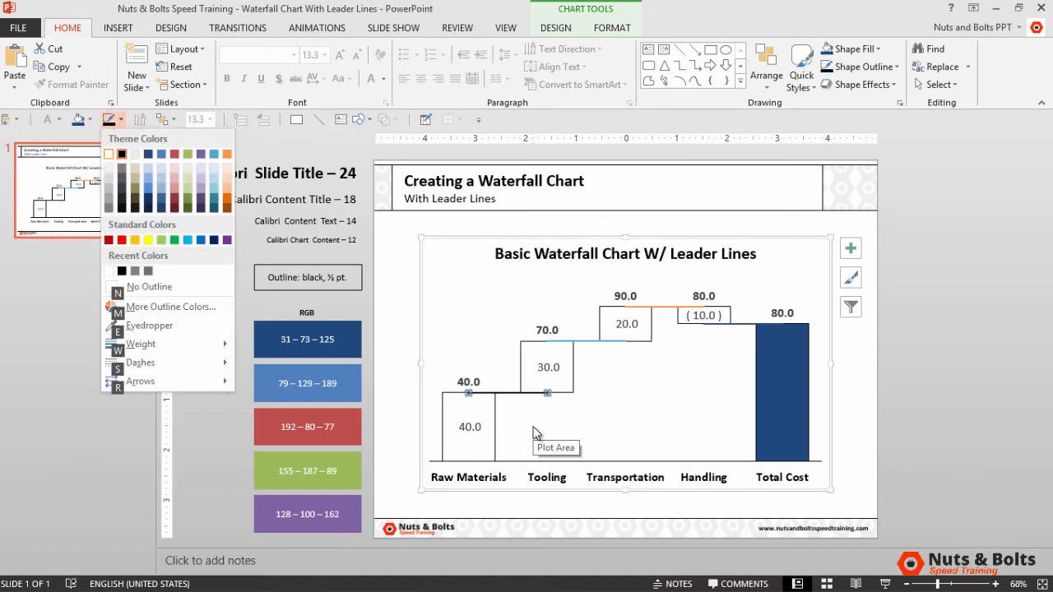
click(140, 343)
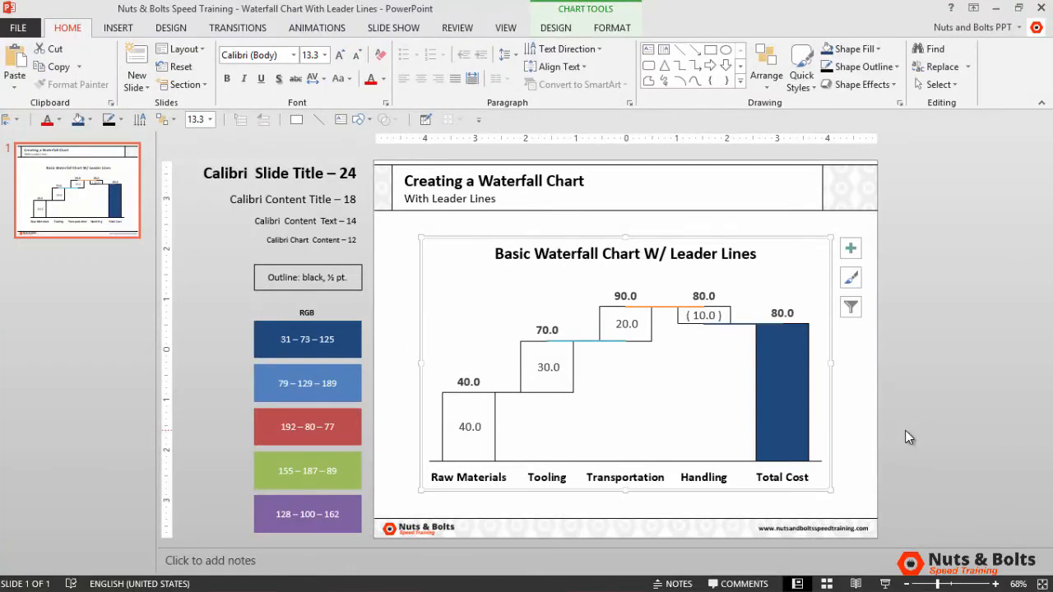
mouse_move(588, 346)
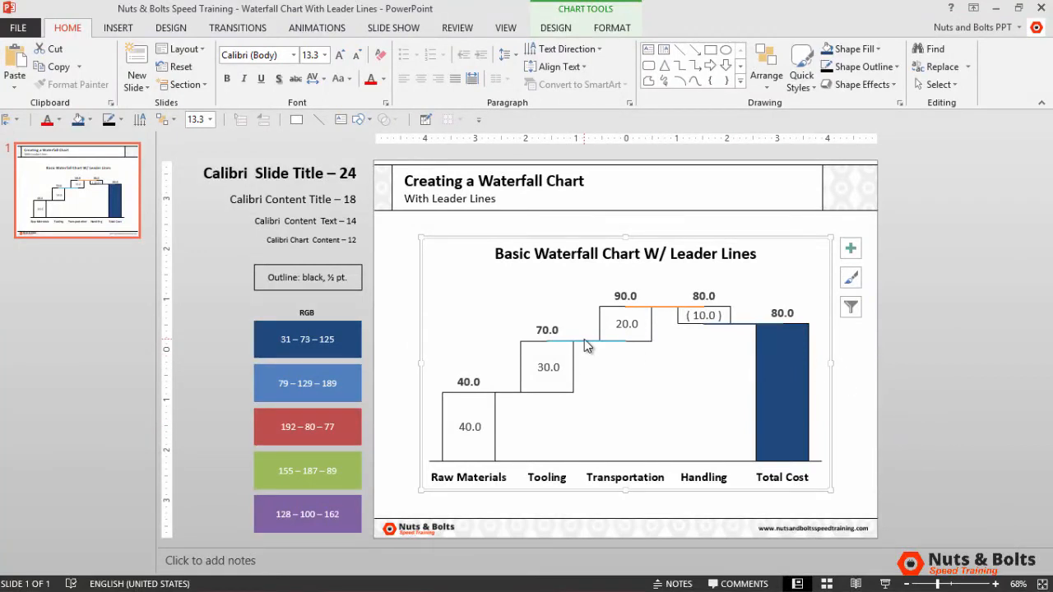
click(122, 119)
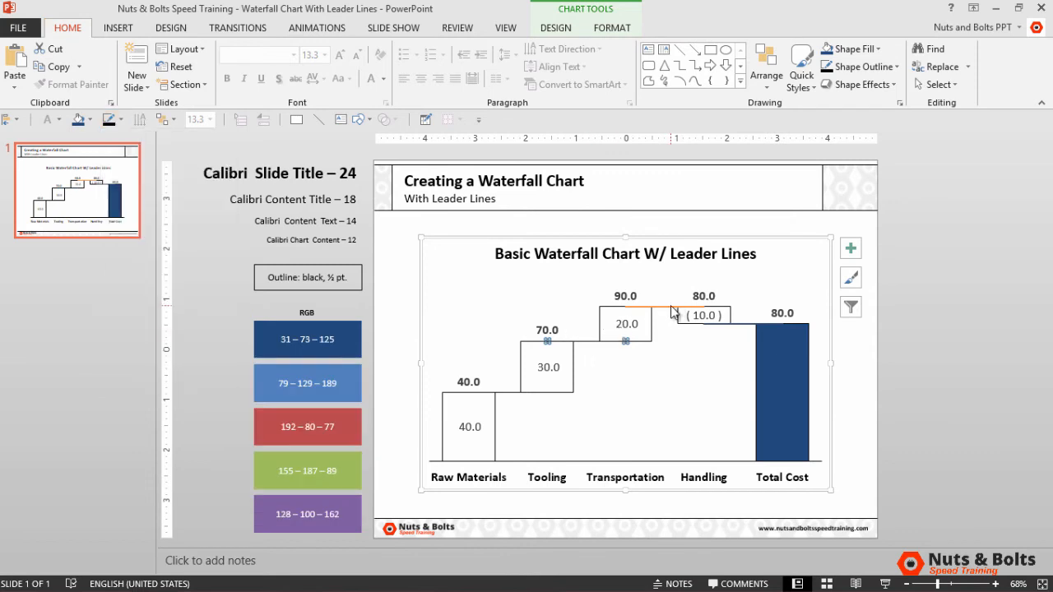
click(122, 119)
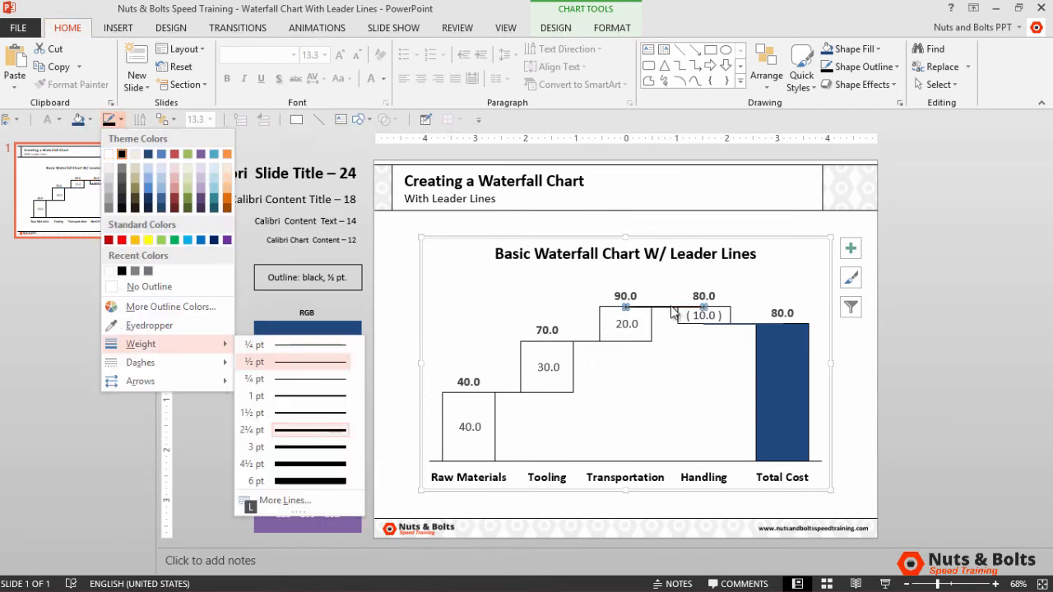